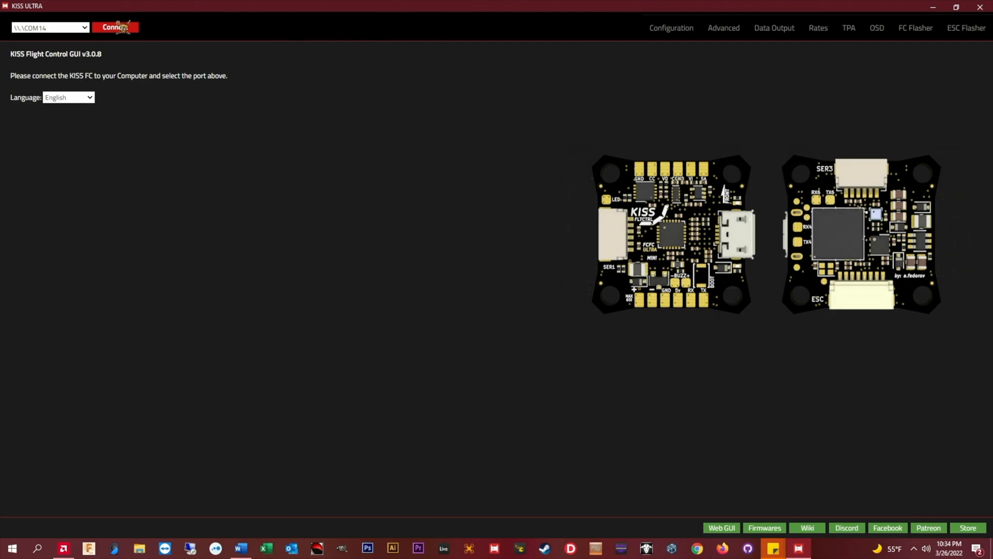
# Connect to the flight controller on COM14 and load its configuration.
pyautogui.click(114, 27)
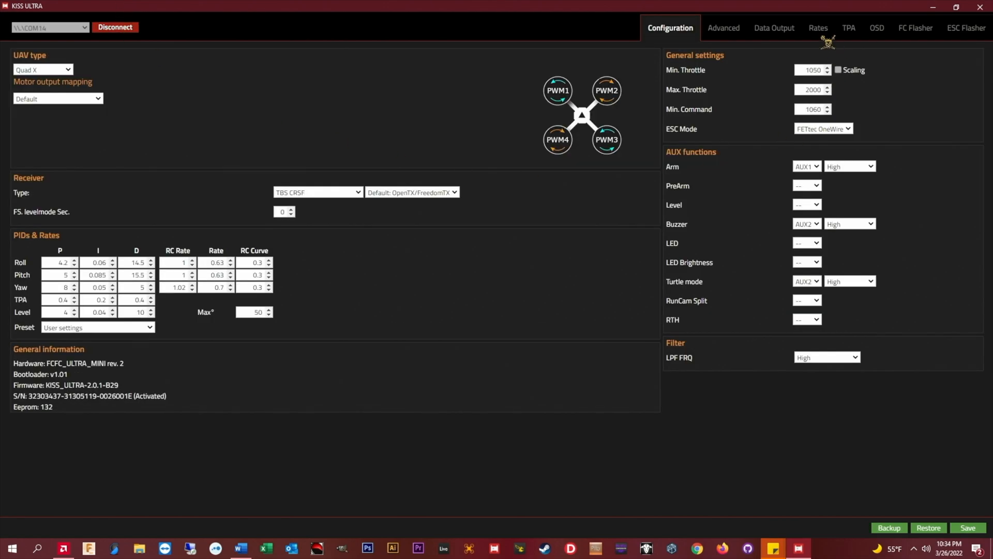
# Show the Rates page with roll, pitch and yaw rate values and response curve charts.
pyautogui.click(817, 27)
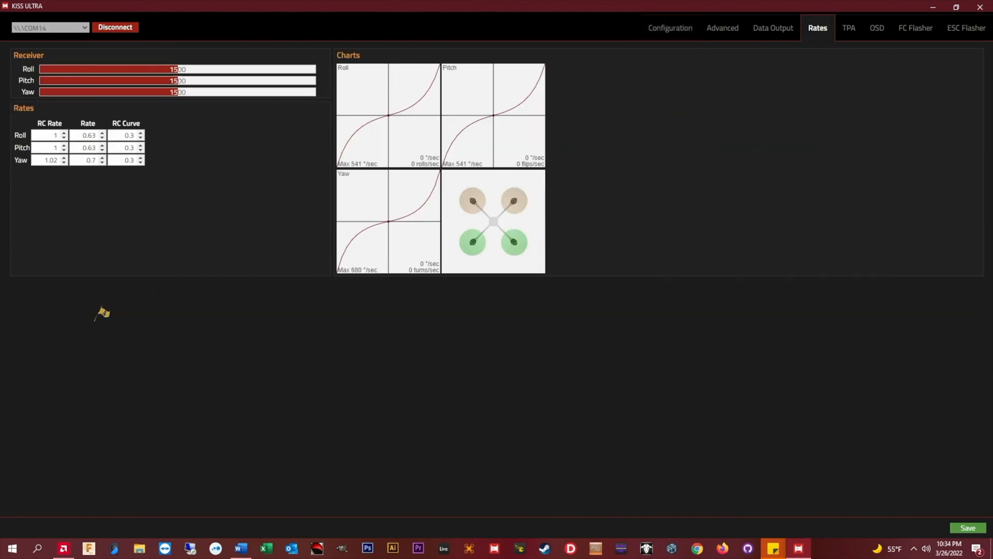
pyautogui.moveTo(61, 303)
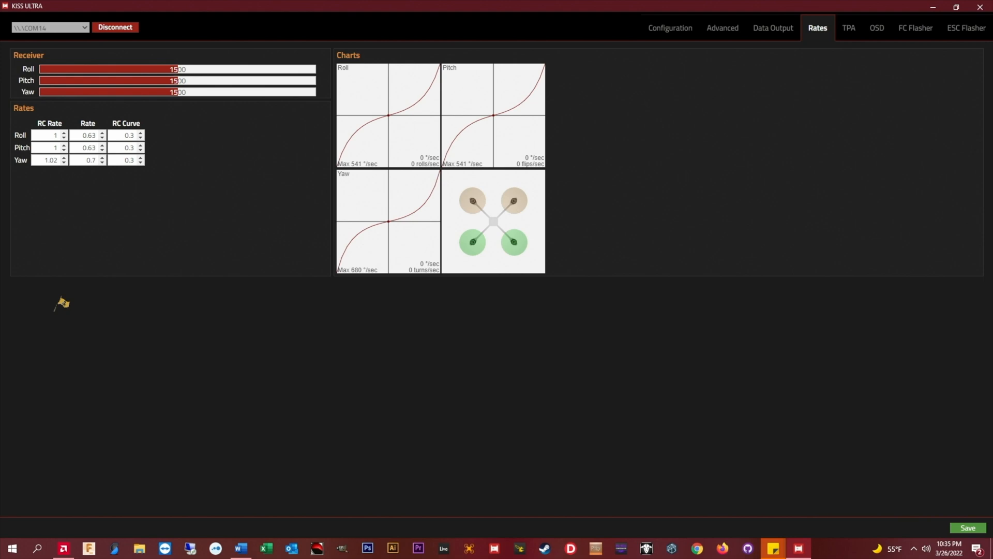
pyautogui.moveTo(66, 245)
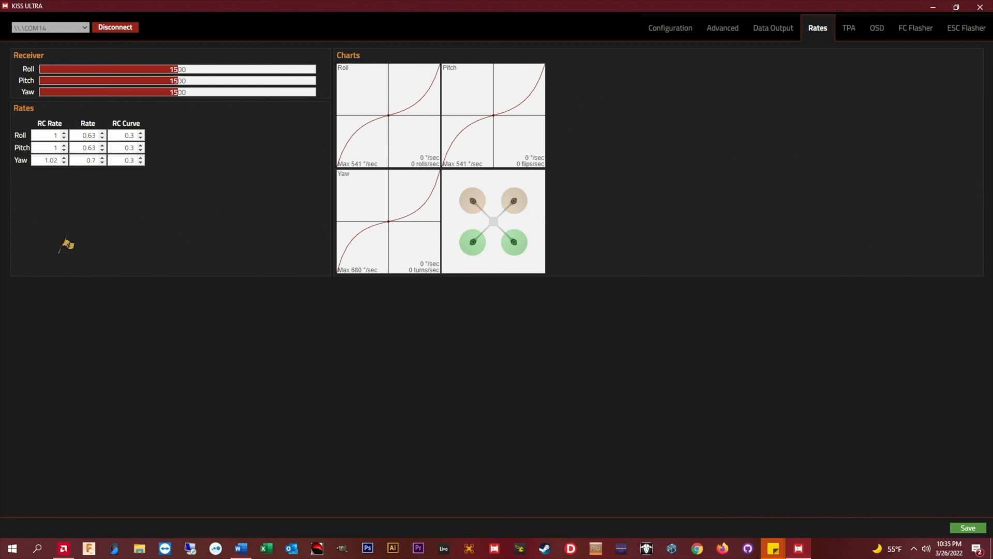
pyautogui.moveTo(63, 233)
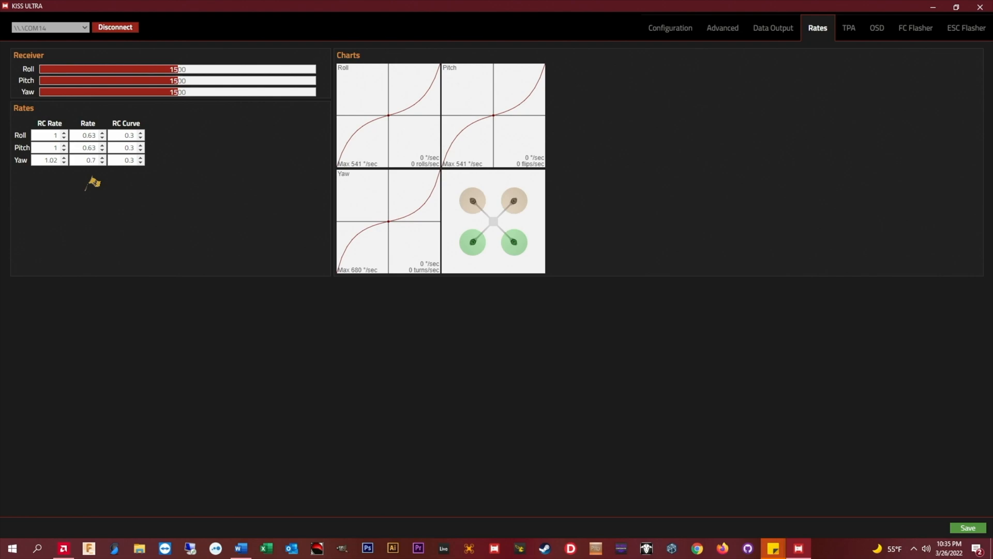
pyautogui.moveTo(372, 217)
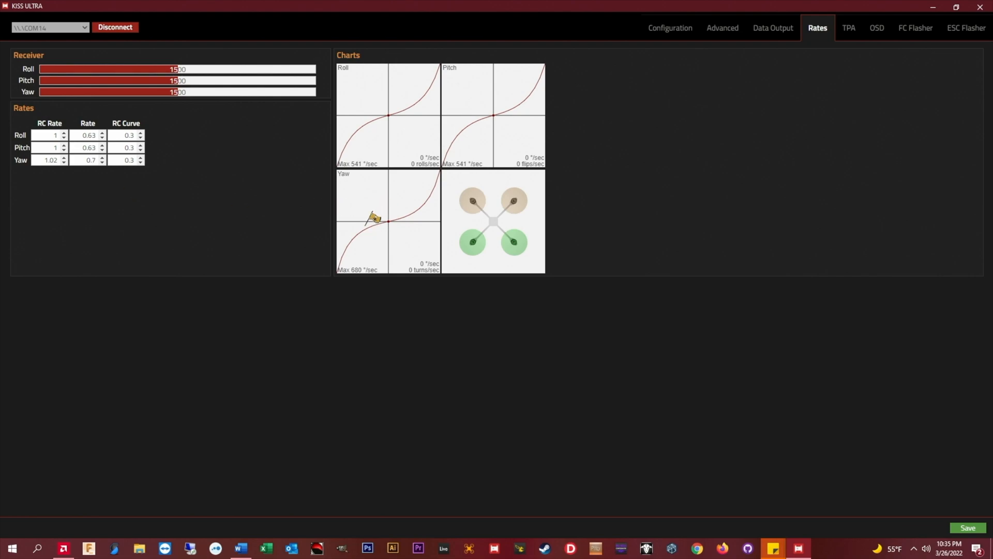
pyautogui.moveTo(378, 193)
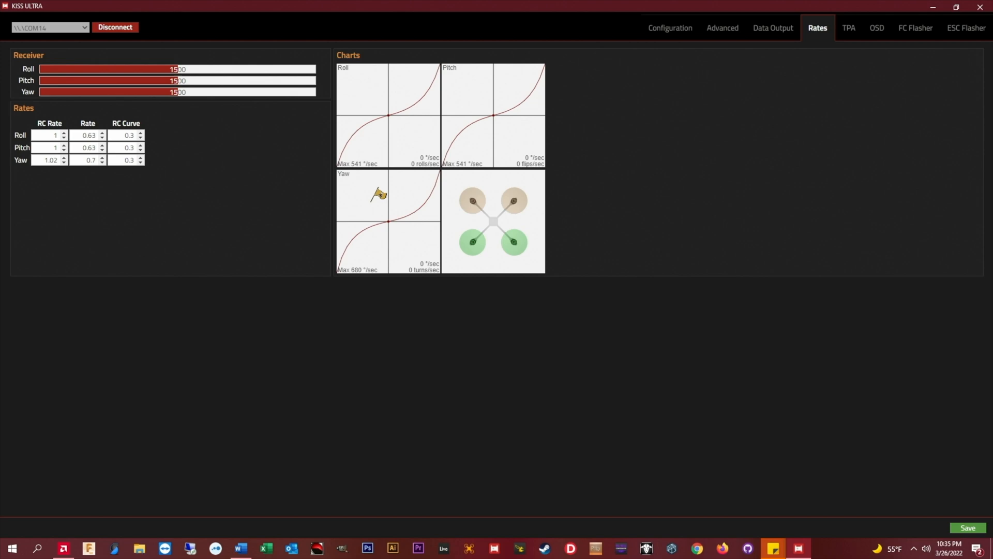
pyautogui.moveTo(312, 204)
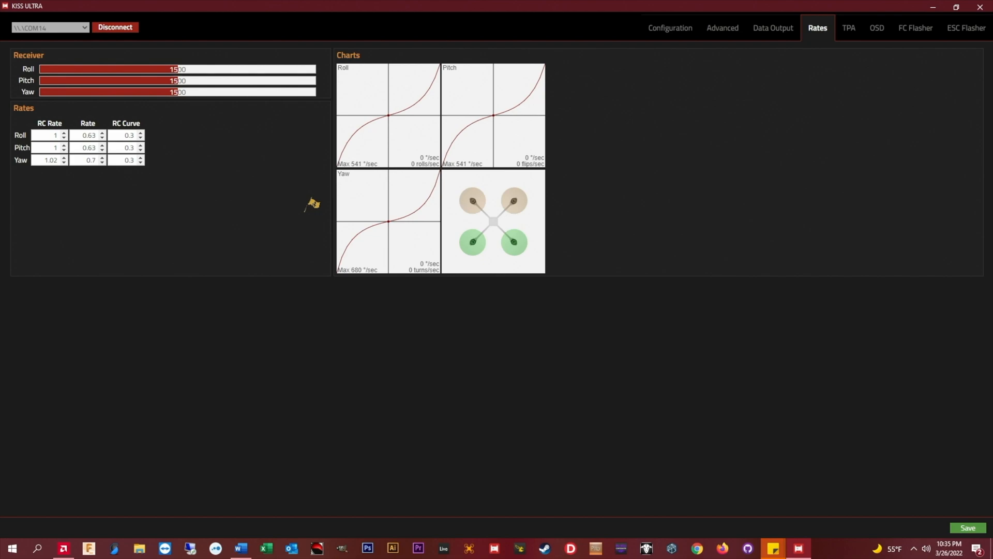
pyautogui.moveTo(127, 223)
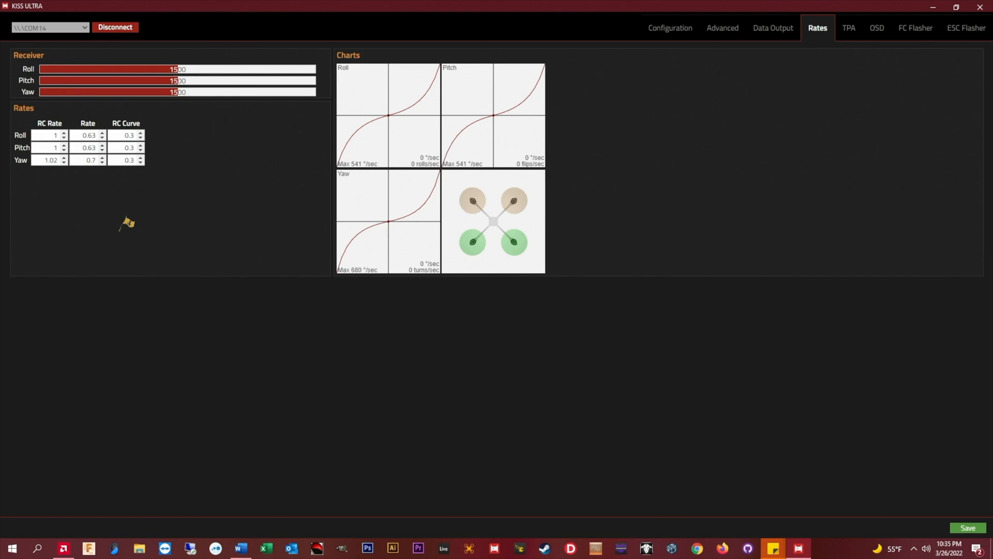
pyautogui.moveTo(134, 200)
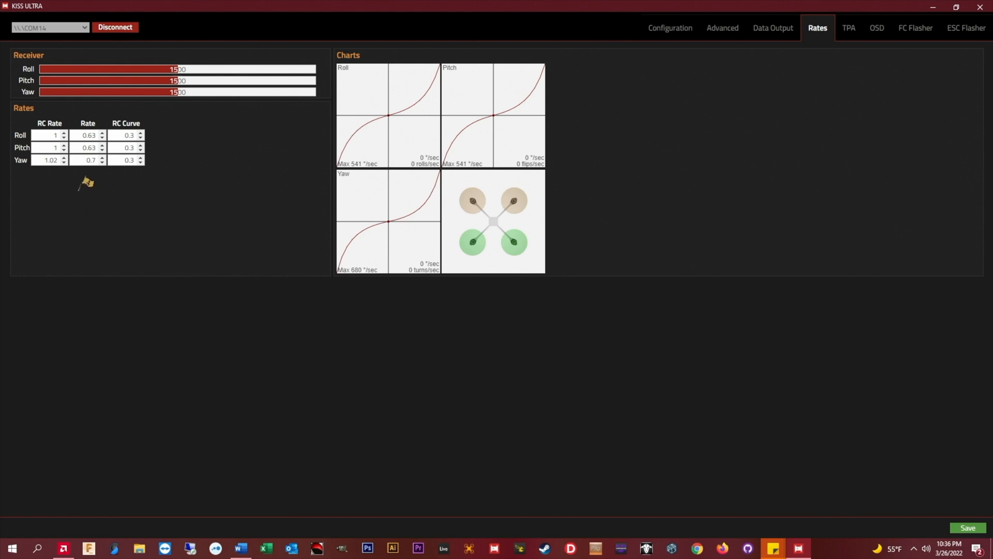
pyautogui.moveTo(98, 197)
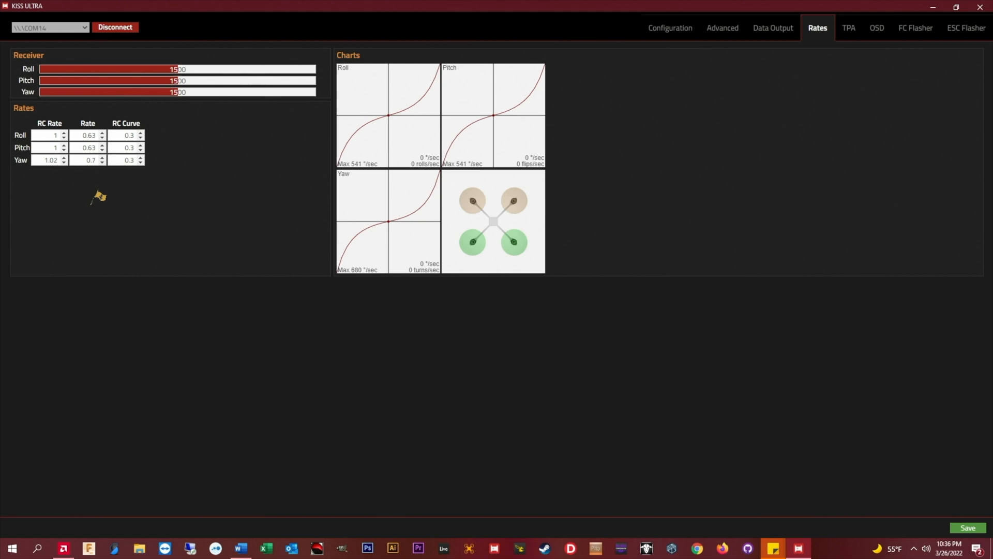